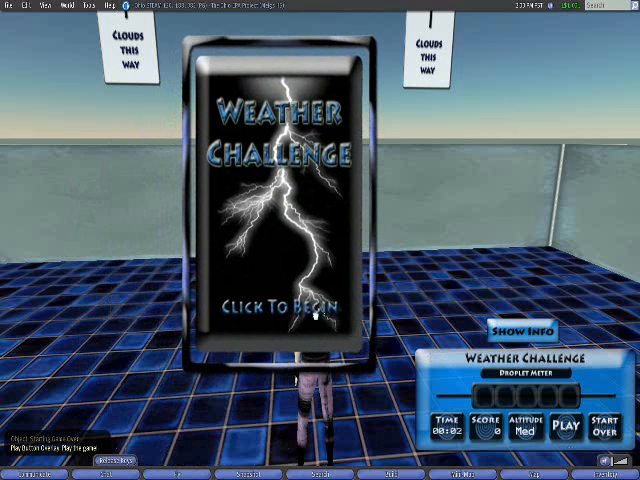
Step: Begin the Weather Challenge from its board and page through all three instruction screens
left_click(287, 305)
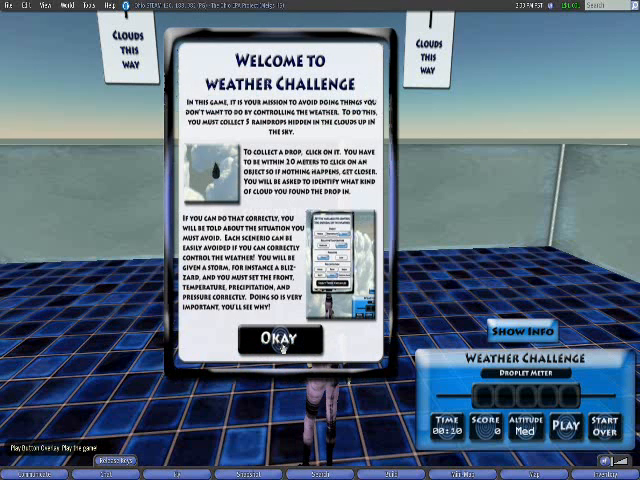
left_click(281, 338)
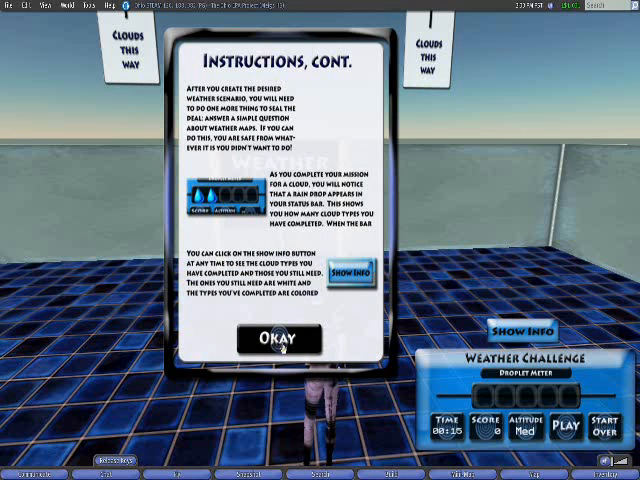
left_click(278, 339)
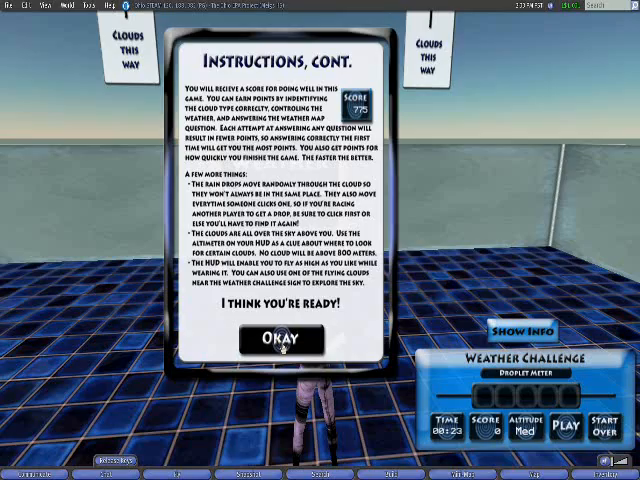
left_click(286, 339)
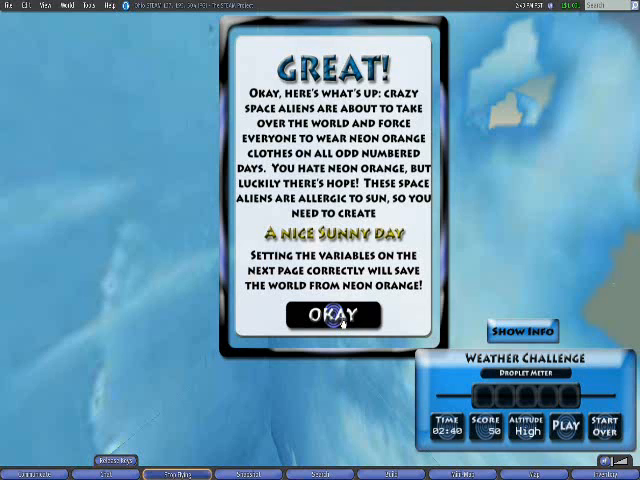
Step: Submit Stationary front, Warmer temperature, Low pressure and a precipitation type, then dismiss the success message
left_click(338, 314)
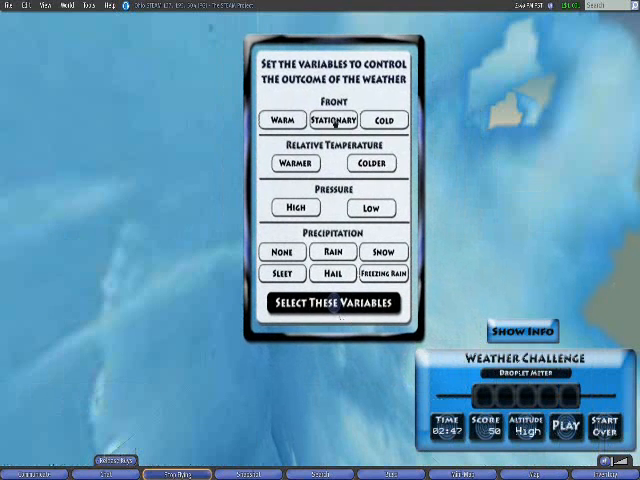
left_click(337, 120)
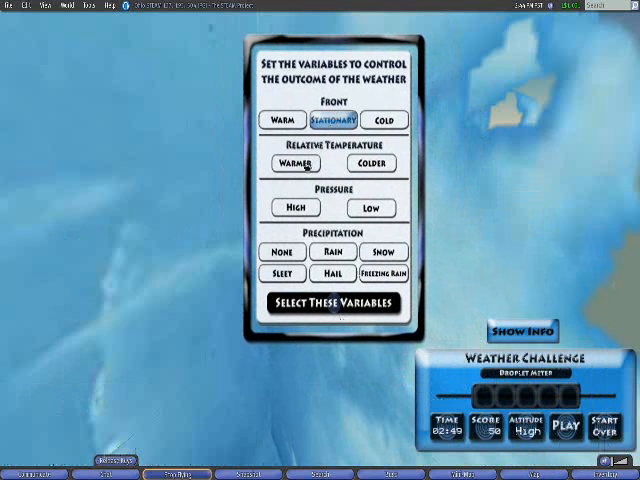
left_click(296, 163)
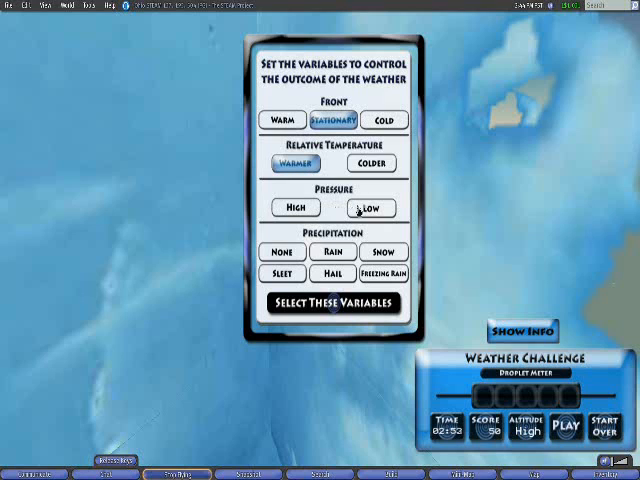
left_click(371, 208)
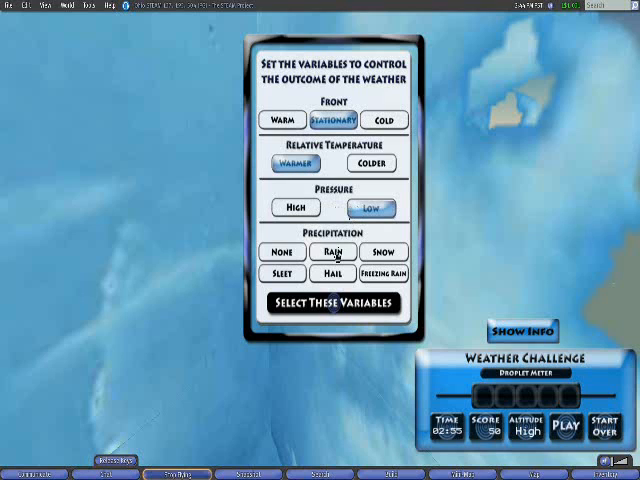
left_click(331, 251)
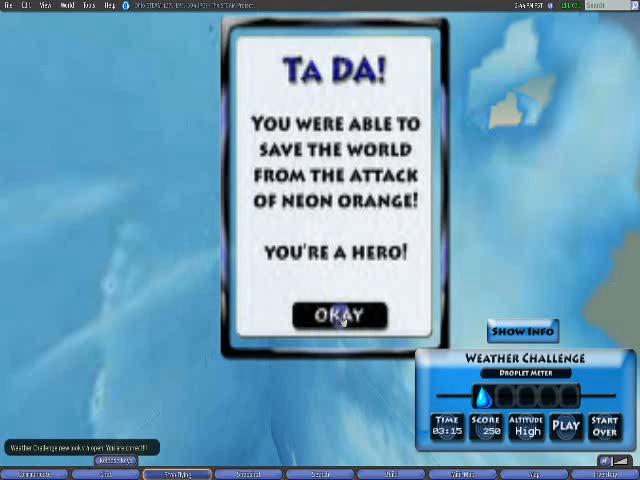
left_click(341, 315)
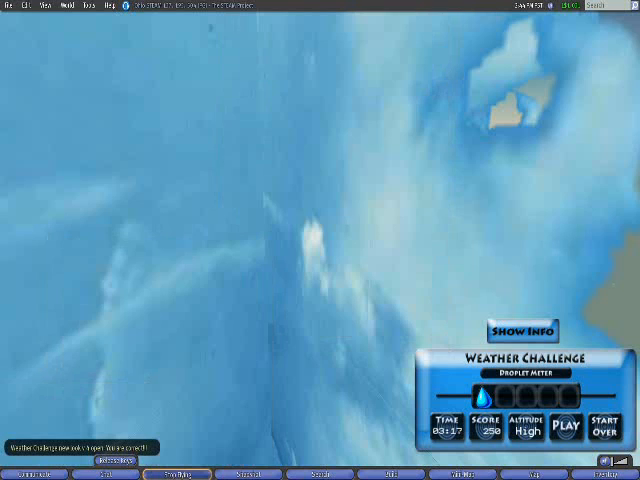